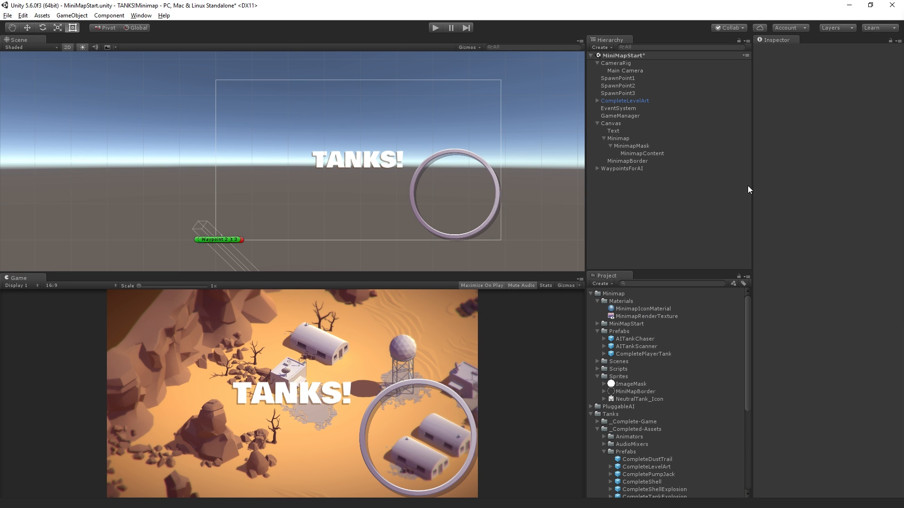
{"action": "mouse_move", "coordinate": [853, 216]}
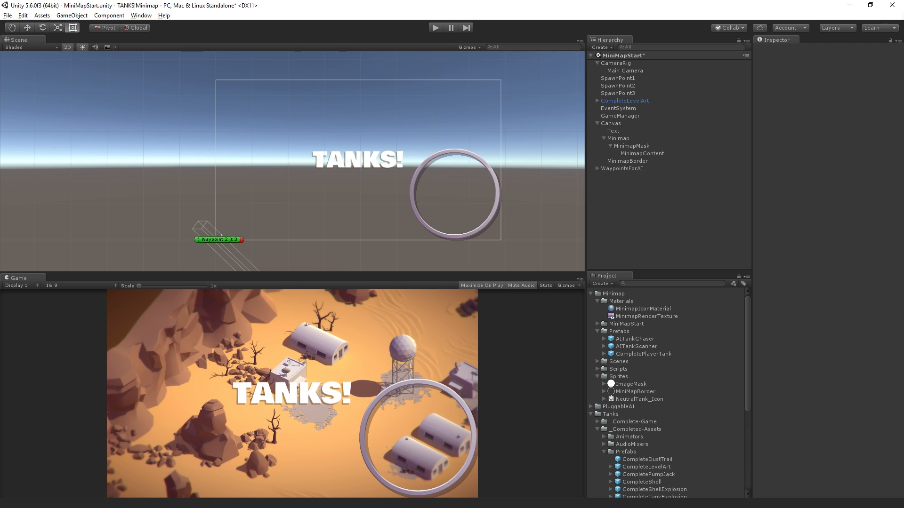
{"action": "mouse_move", "coordinate": [687, 345]}
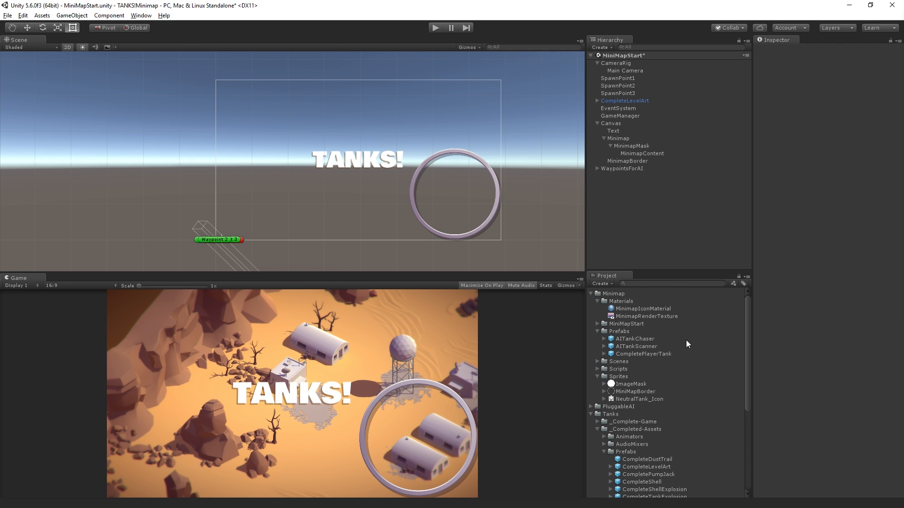
- Scroll the Inspector down to the CompleteShell's Light and Shell Explosion components
{"action": "scroll", "scroll_direction": "down", "scroll_amount": 3}
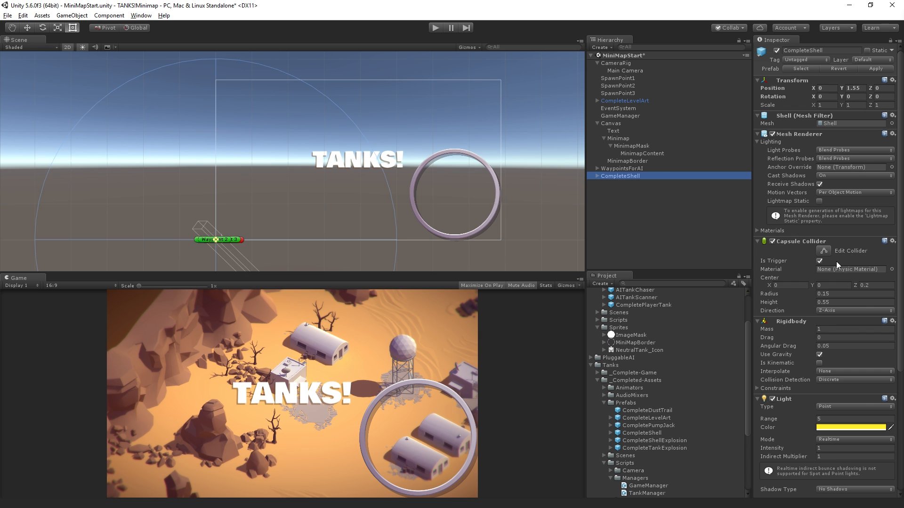
{"action": "scroll", "scroll_direction": "down", "scroll_amount": 3}
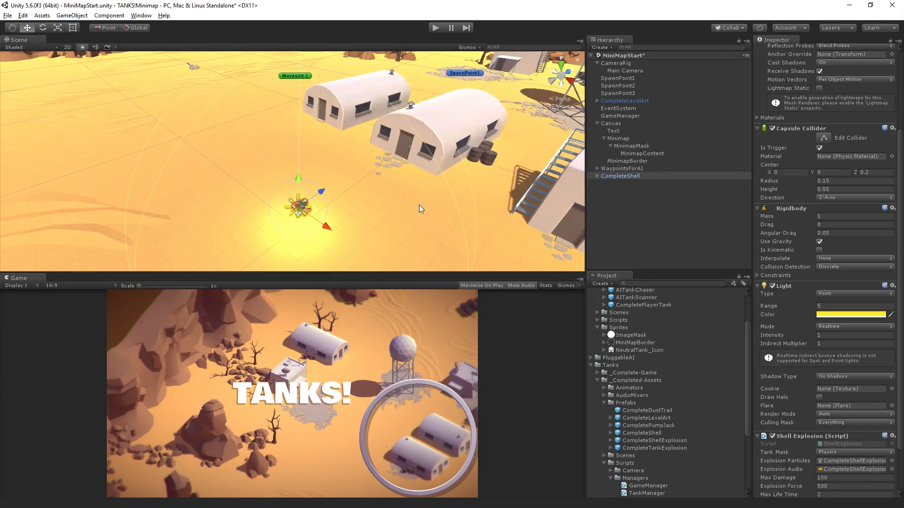
{"action": "mouse_move", "coordinate": [475, 192]}
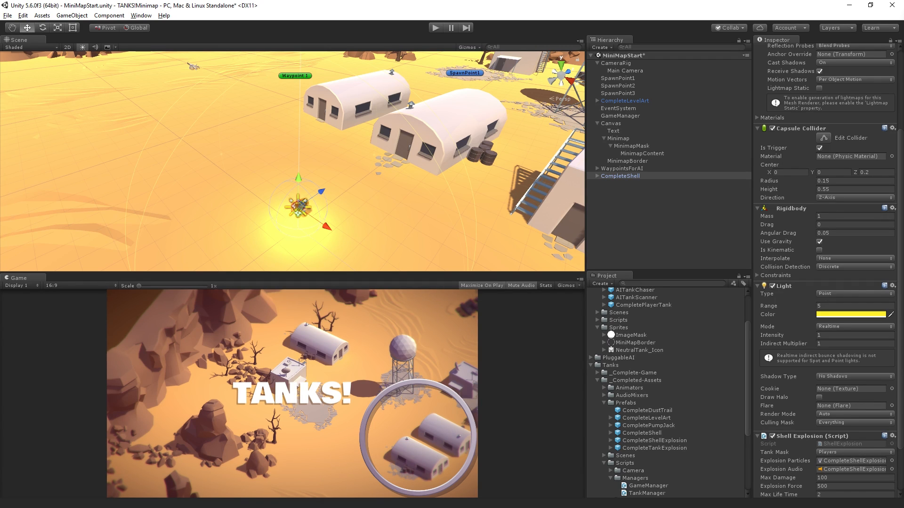
{"action": "mouse_move", "coordinate": [124, 181]}
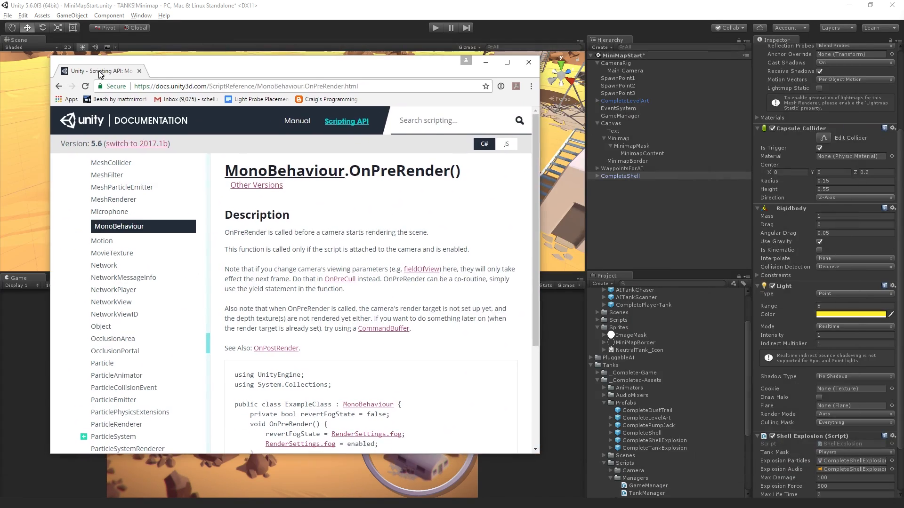
- Maximize the MonoBehaviour.OnPreRender page and highlight OnPreRender and revertFogState in its example code
{"action": "left_click", "coordinate": [507, 62]}
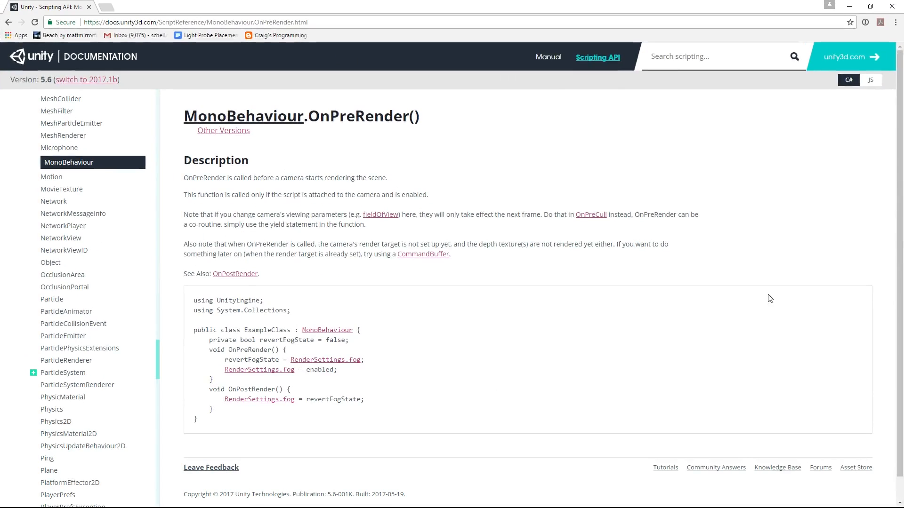
{"action": "mouse_move", "coordinate": [363, 402]}
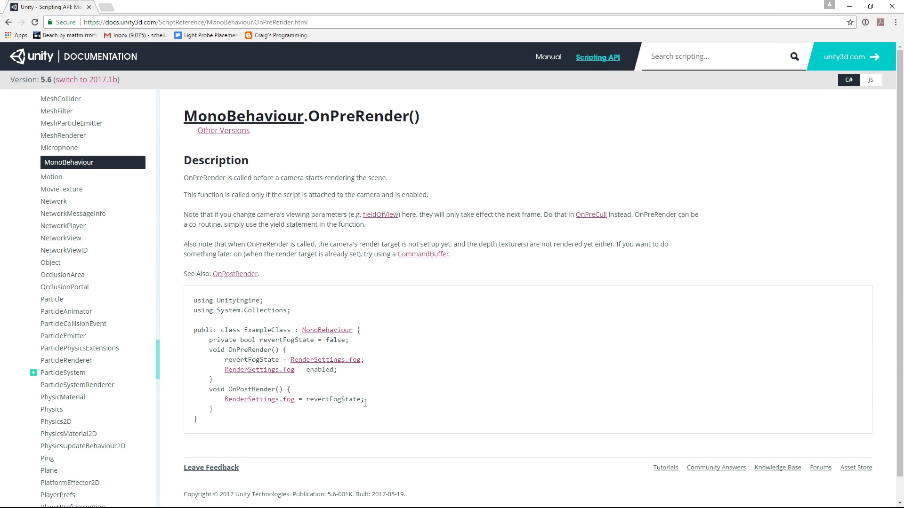
{"action": "mouse_move", "coordinate": [352, 357]}
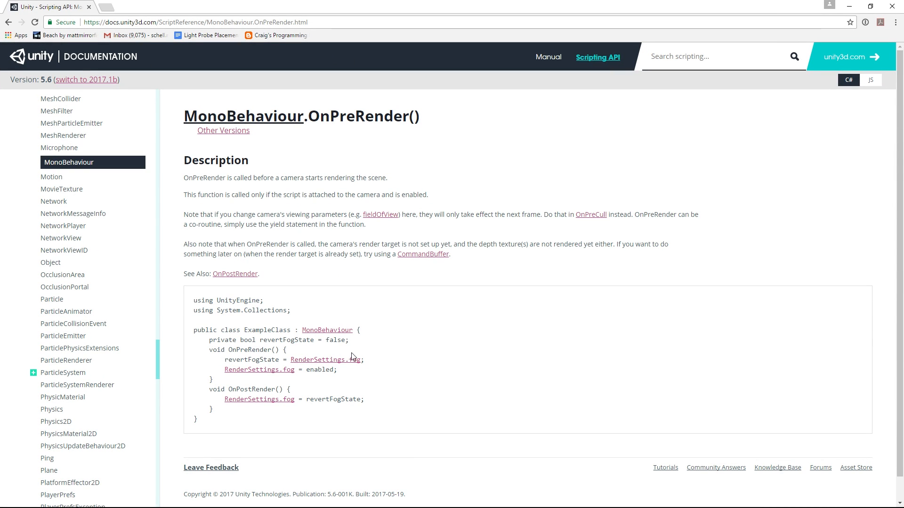
{"action": "mouse_move", "coordinate": [284, 409]}
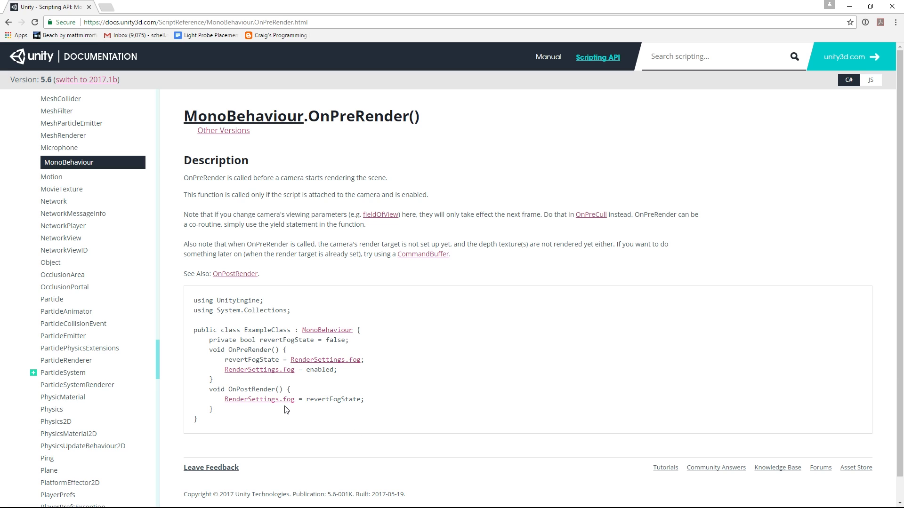
{"action": "mouse_move", "coordinate": [257, 366]}
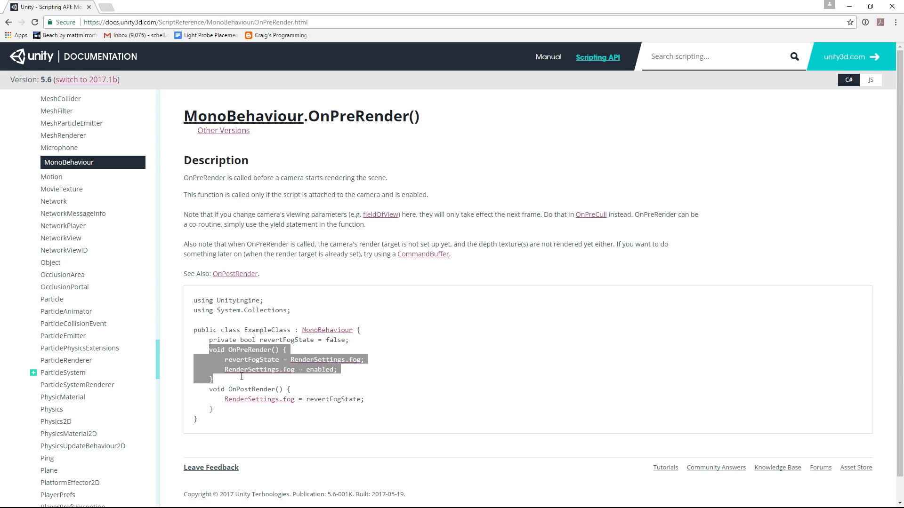
{"action": "mouse_move", "coordinate": [245, 391]}
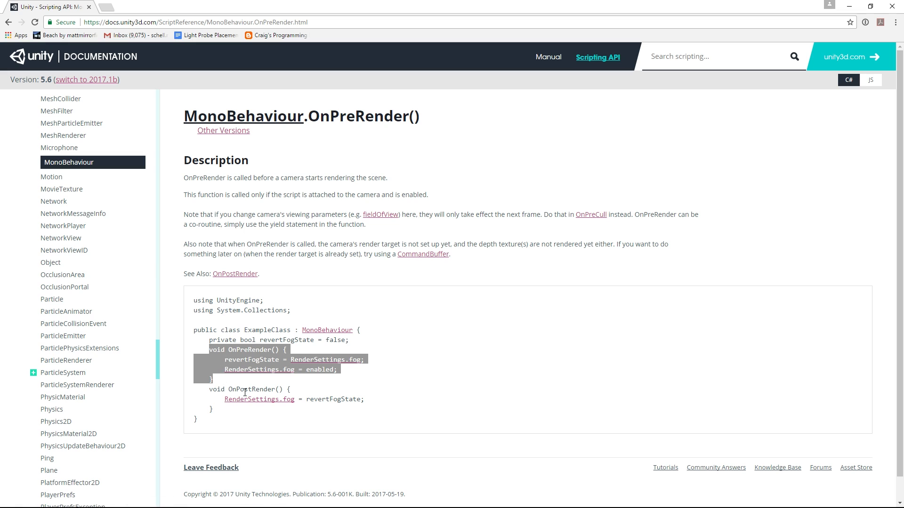
{"action": "mouse_move", "coordinate": [207, 359]}
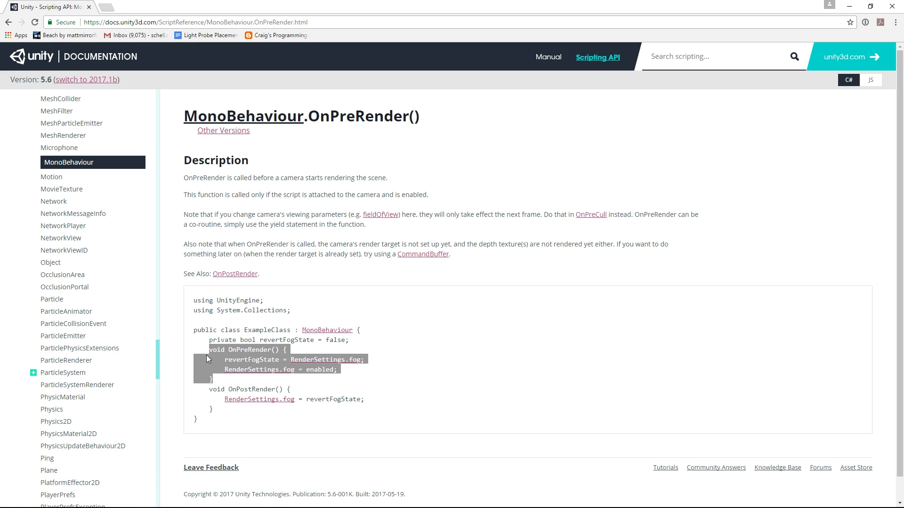
{"action": "double_click", "coordinate": [248, 351]}
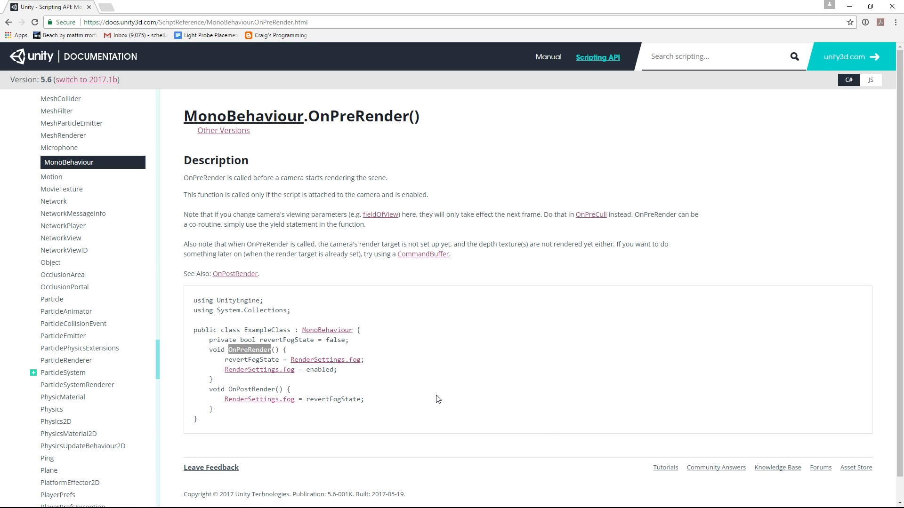
{"action": "mouse_move", "coordinate": [461, 403]}
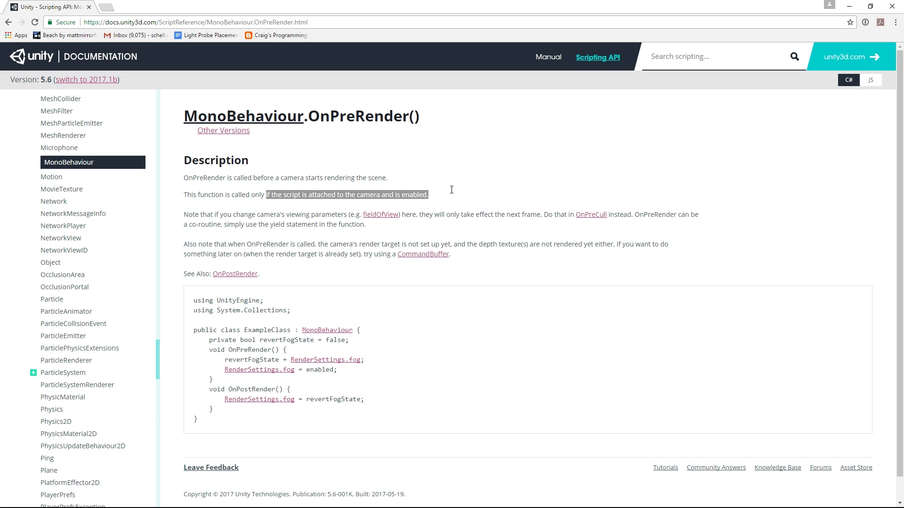
{"action": "left_click", "coordinate": [433, 345]}
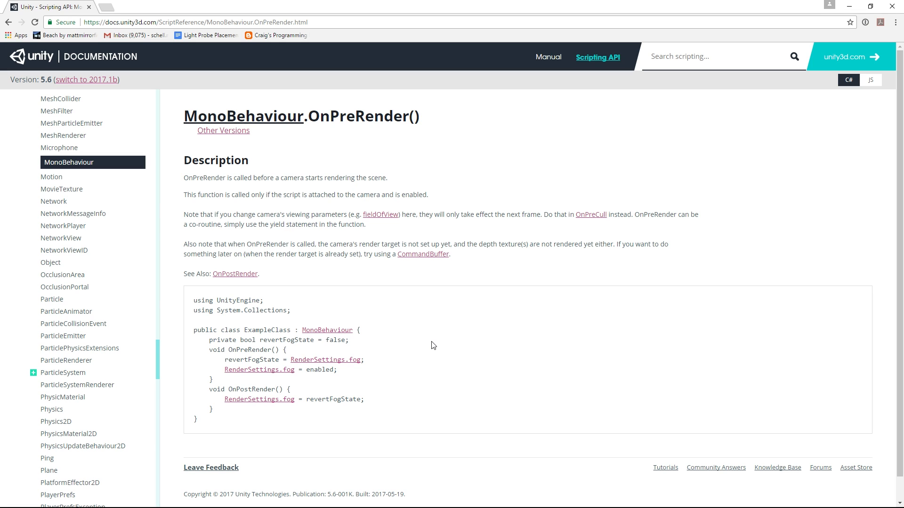
{"action": "mouse_move", "coordinate": [402, 388]}
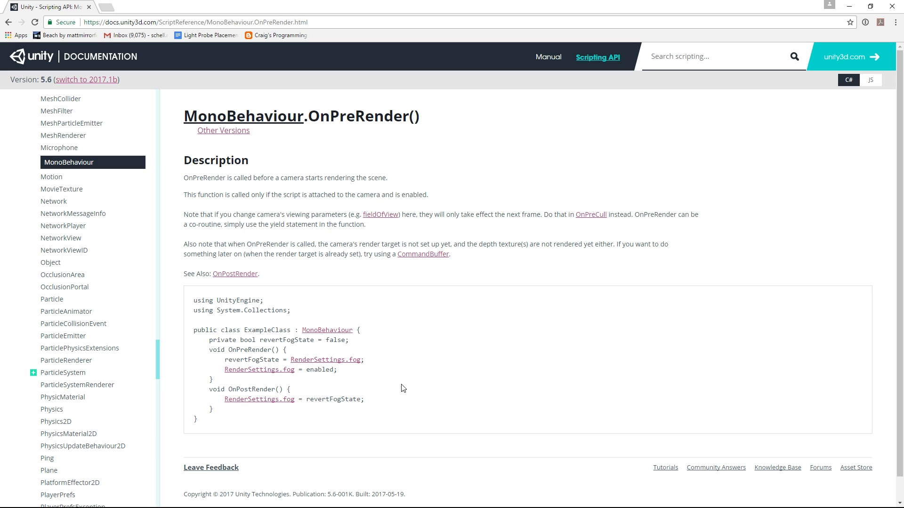
{"action": "double_click", "coordinate": [252, 359]}
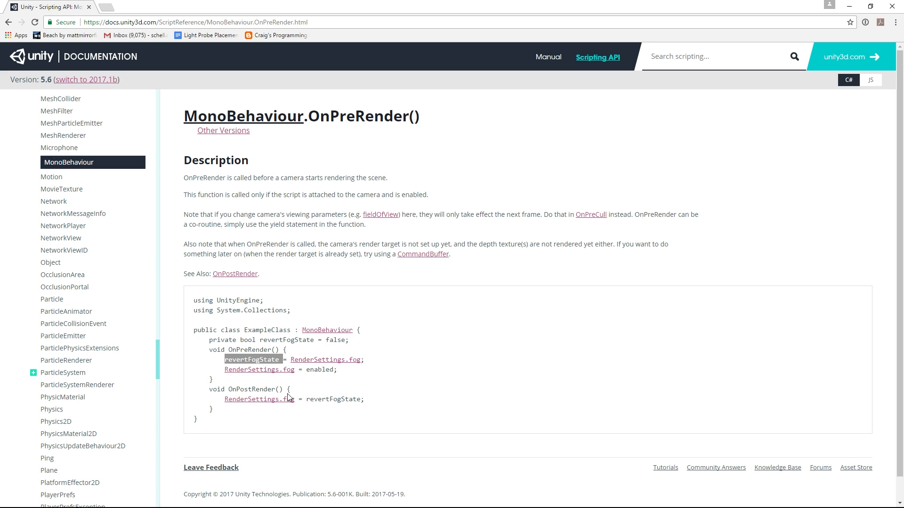
{"action": "mouse_move", "coordinate": [362, 377]}
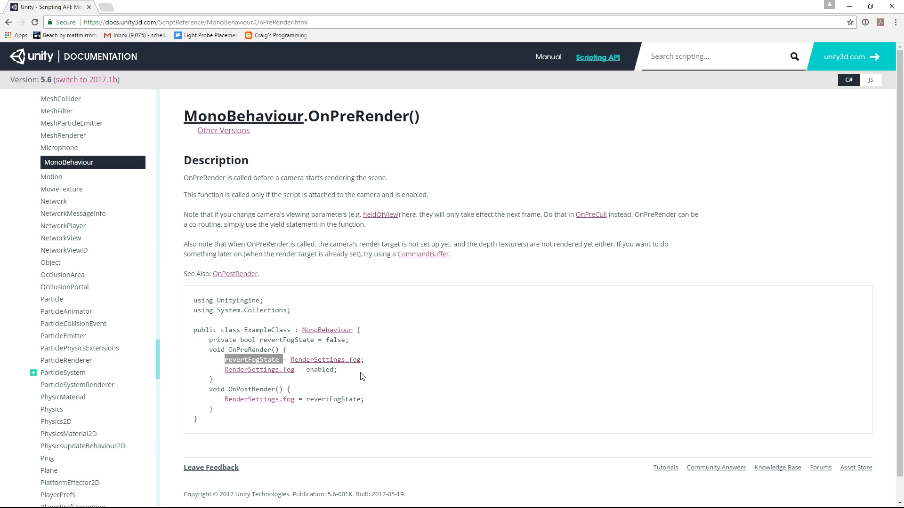
{"action": "left_click", "coordinate": [211, 409]}
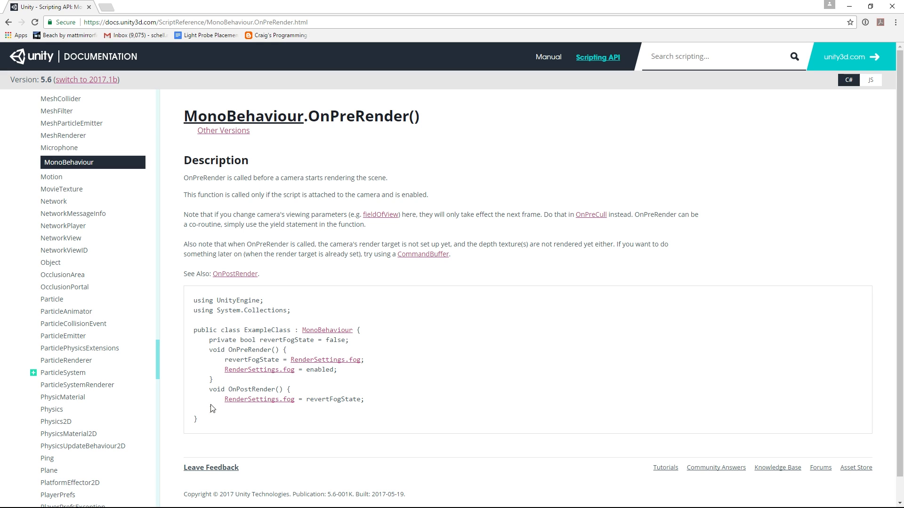
{"action": "mouse_move", "coordinate": [281, 409]}
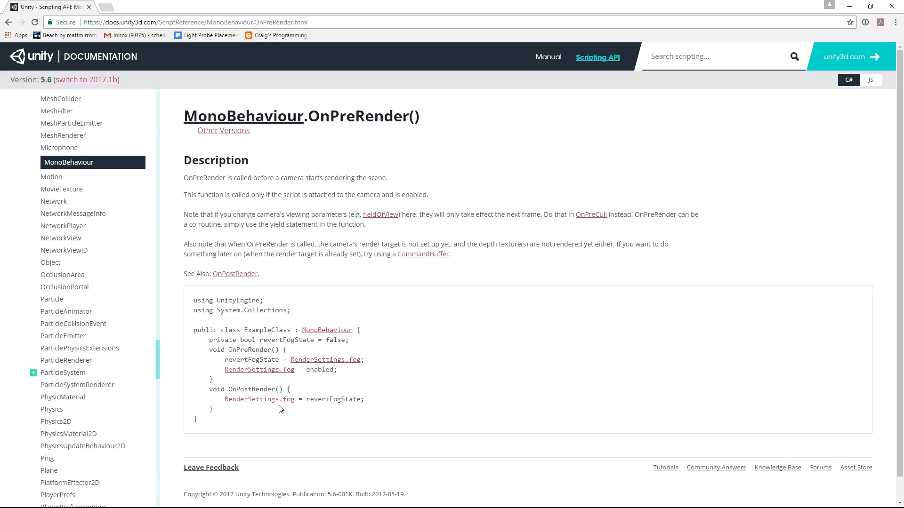
{"action": "mouse_move", "coordinate": [276, 412]}
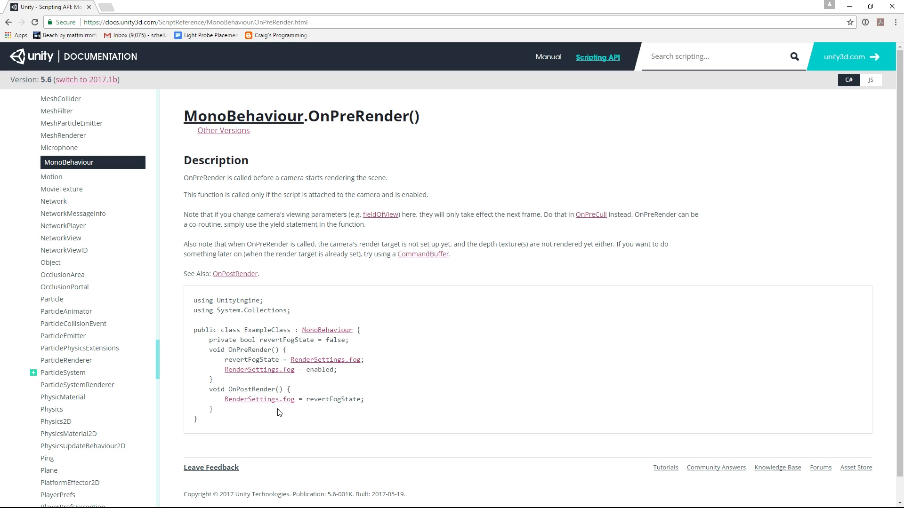
{"action": "mouse_move", "coordinate": [306, 423]}
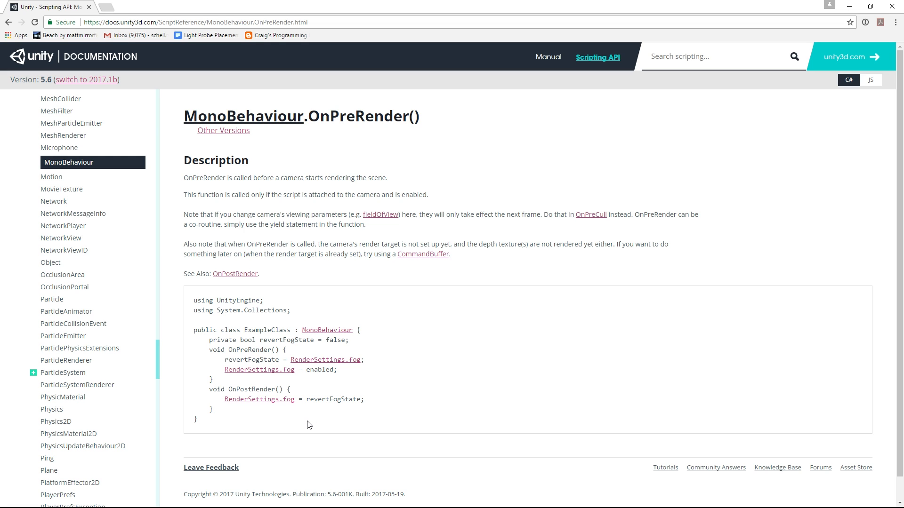
{"action": "mouse_move", "coordinate": [345, 399]}
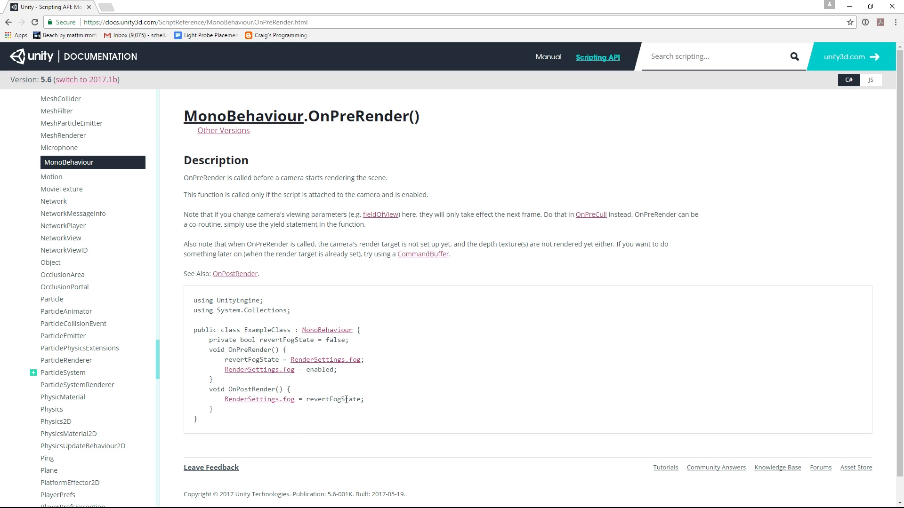
{"action": "mouse_move", "coordinate": [408, 317]}
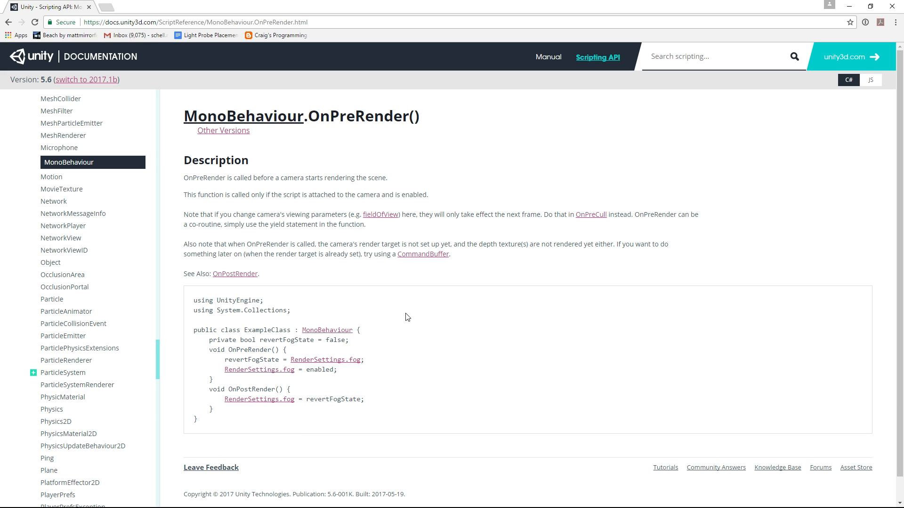
{"action": "mouse_move", "coordinate": [407, 210]}
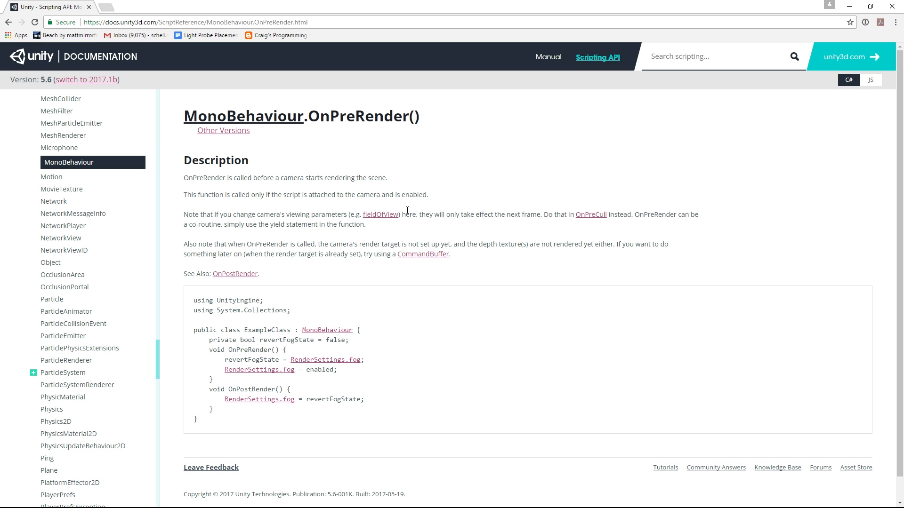
{"action": "mouse_move", "coordinate": [371, 291]}
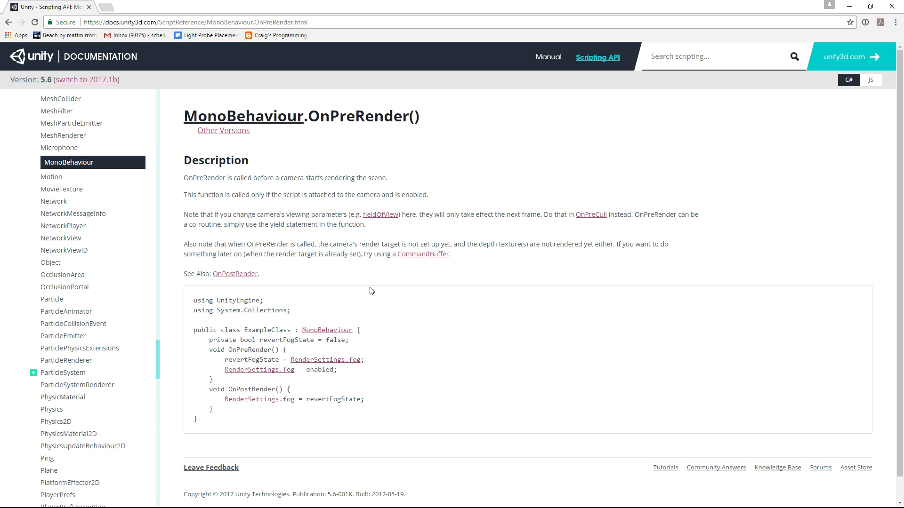
{"action": "mouse_move", "coordinate": [460, 214]}
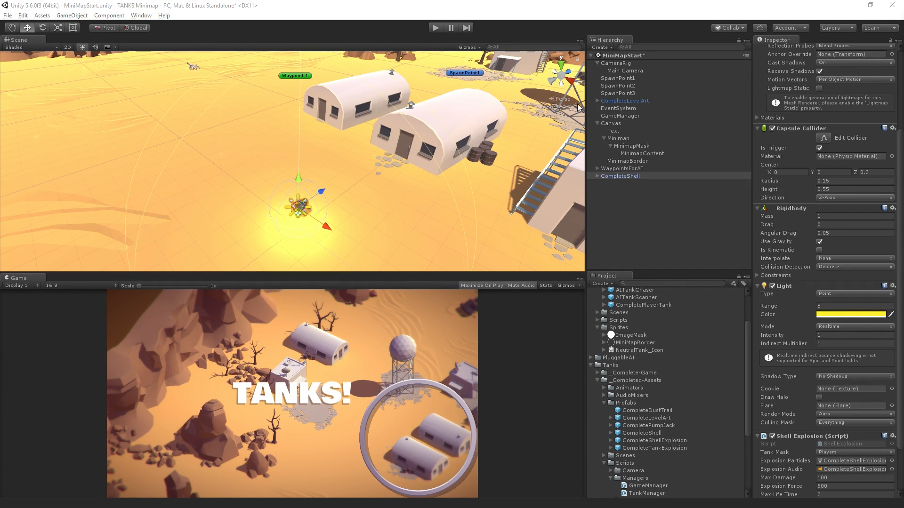
- Select CompleteLevelArt, then the Minimap object under Canvas to show its Rect Transform
{"action": "left_click", "coordinate": [598, 101]}
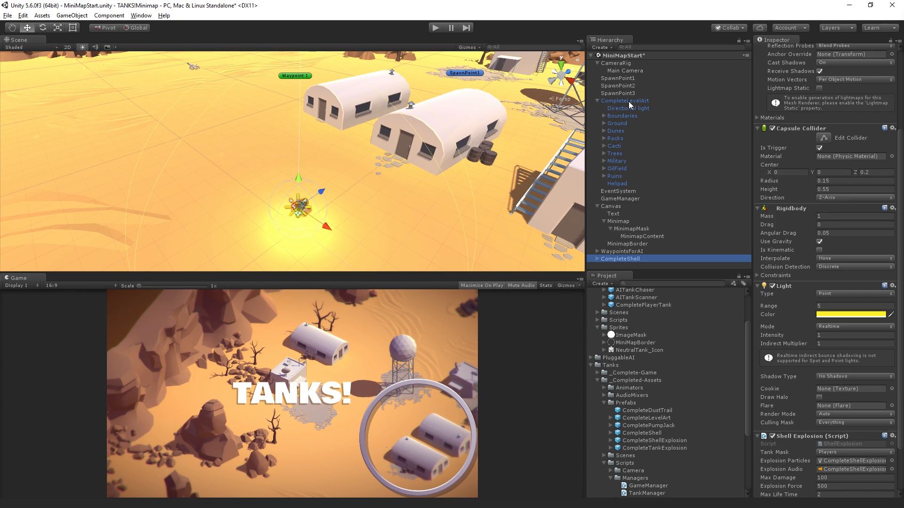
{"action": "left_click", "coordinate": [624, 101]}
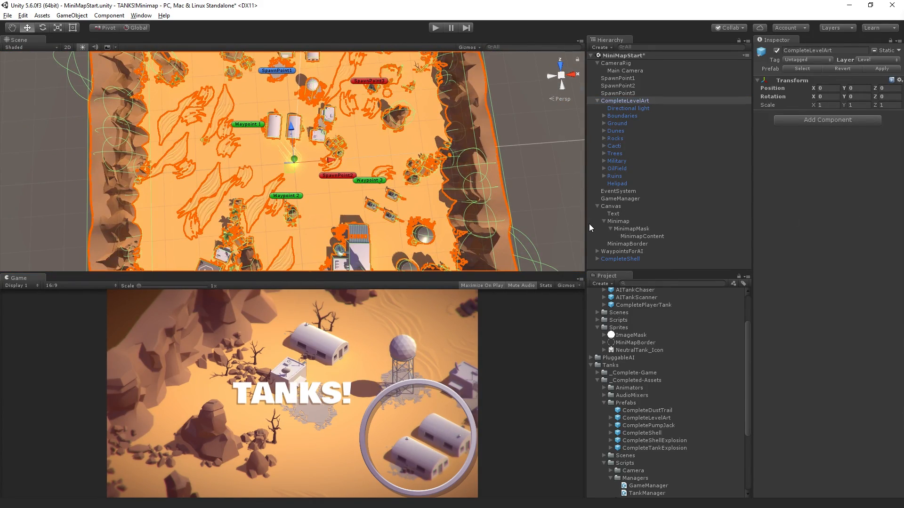
{"action": "left_click", "coordinate": [617, 220]}
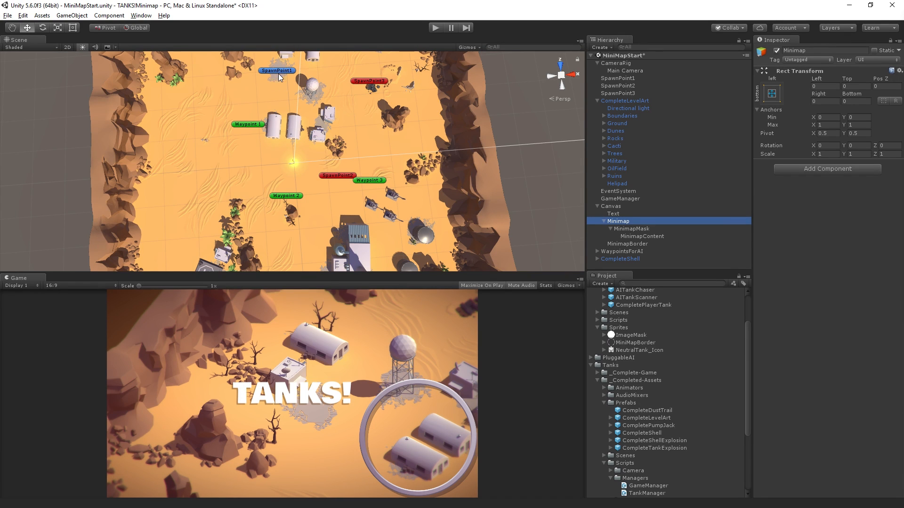
{"action": "mouse_move", "coordinate": [358, 254]}
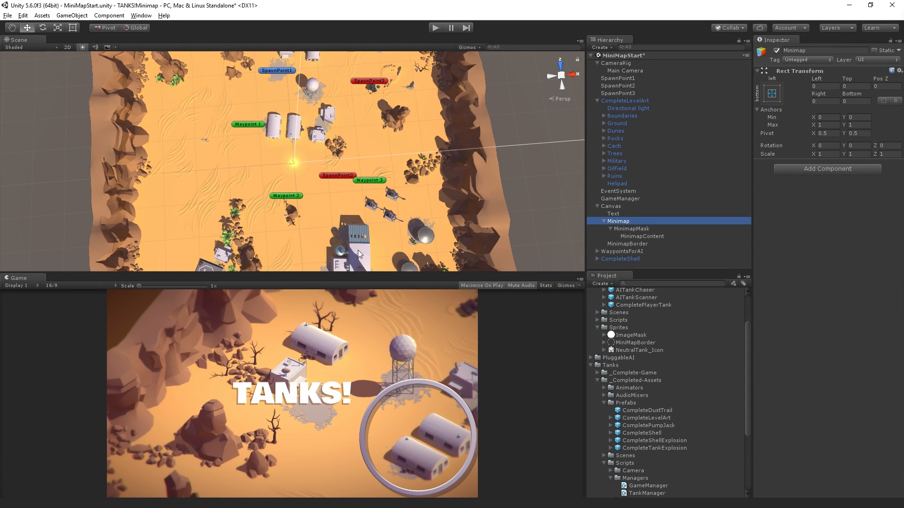
{"action": "mouse_move", "coordinate": [443, 197]}
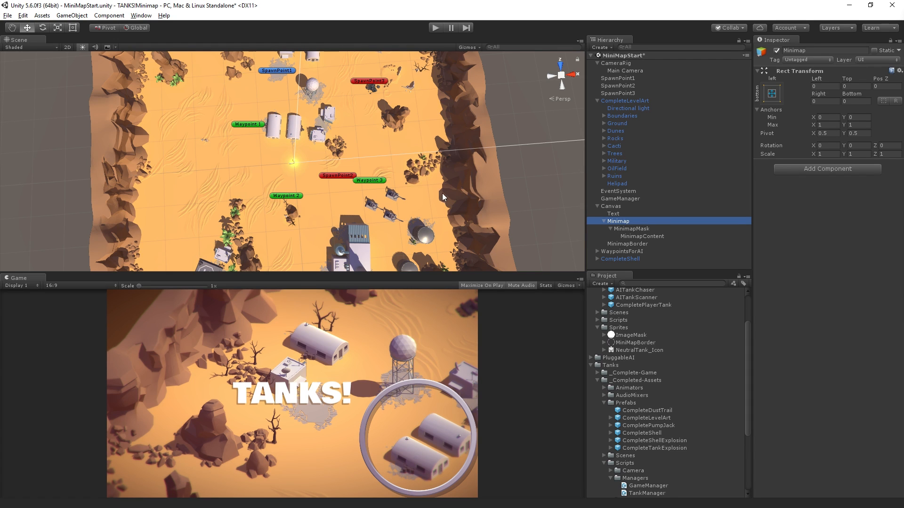
{"action": "mouse_move", "coordinate": [310, 206]}
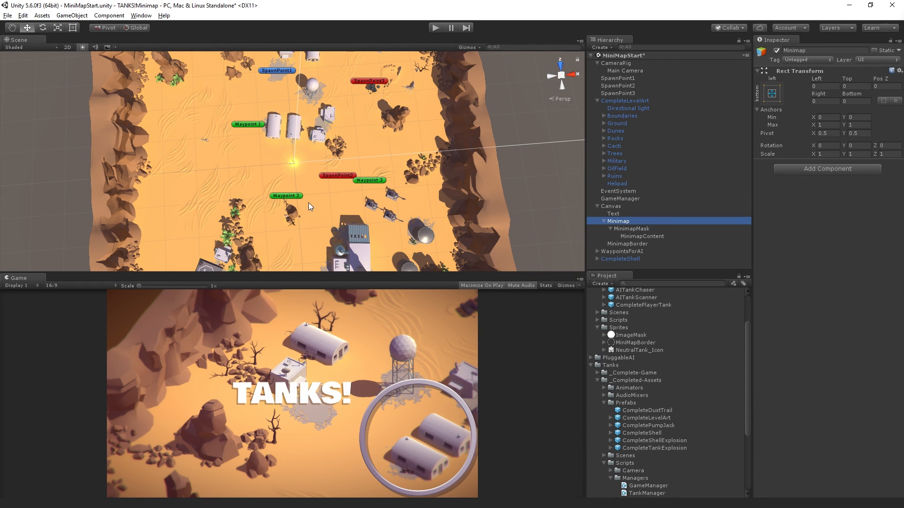
{"action": "mouse_move", "coordinate": [707, 220]}
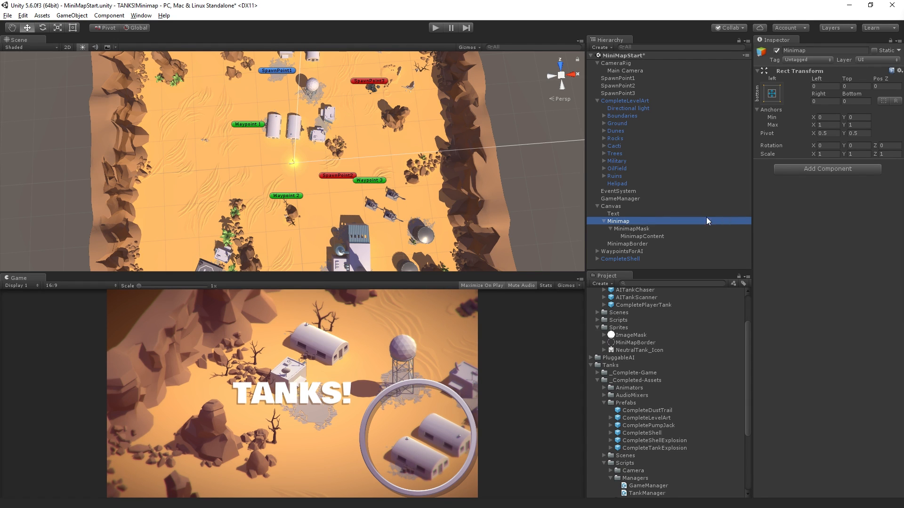
{"action": "mouse_move", "coordinate": [826, 262]}
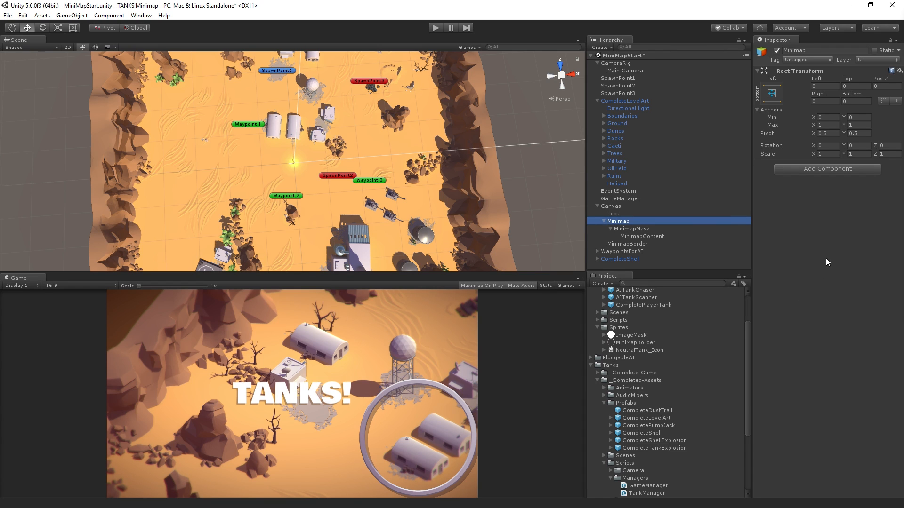
{"action": "mouse_move", "coordinate": [835, 264]}
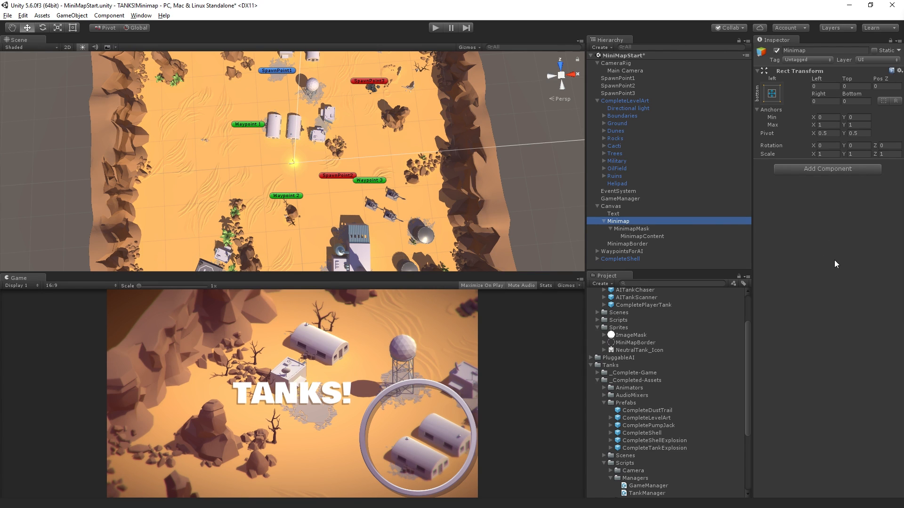
{"action": "mouse_move", "coordinate": [820, 254]}
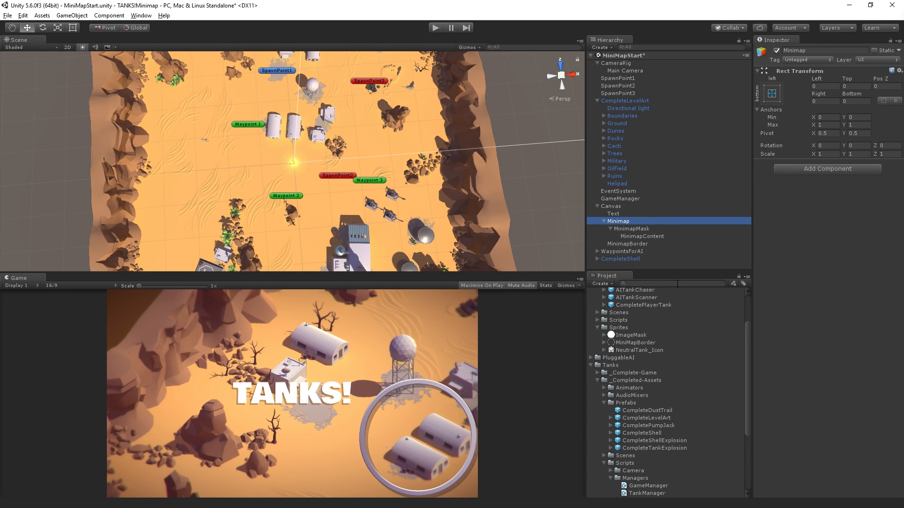
- Select CompleteShell and check its light's Culling Mask, leaving it on Everything
{"action": "left_click", "coordinate": [620, 258]}
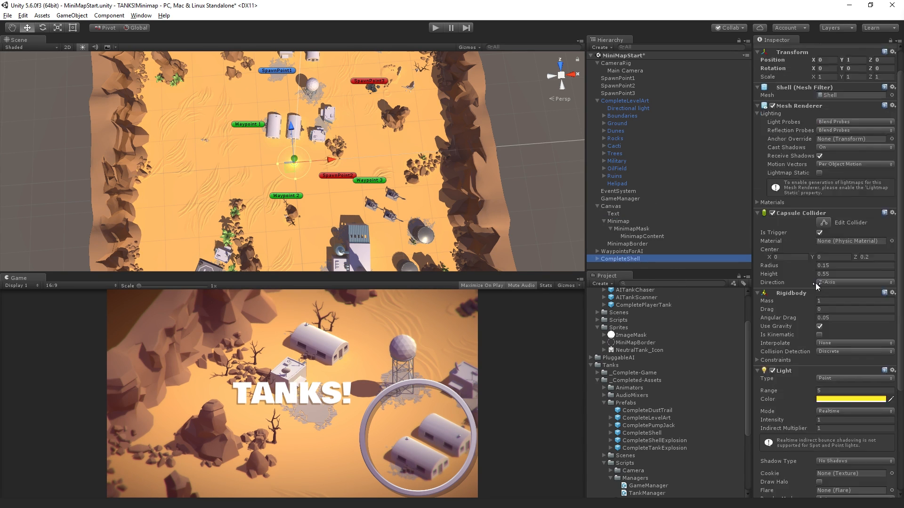
{"action": "scroll", "scroll_direction": "down", "scroll_amount": 3}
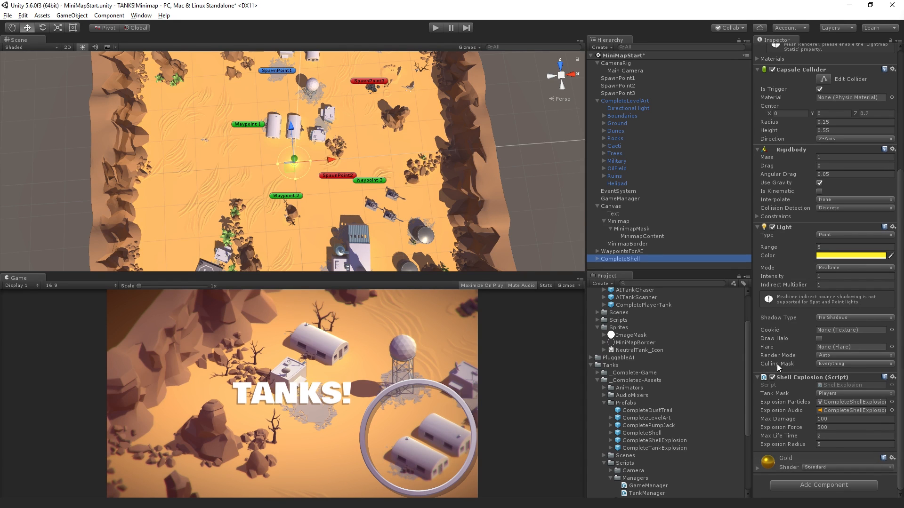
{"action": "mouse_move", "coordinate": [807, 369]}
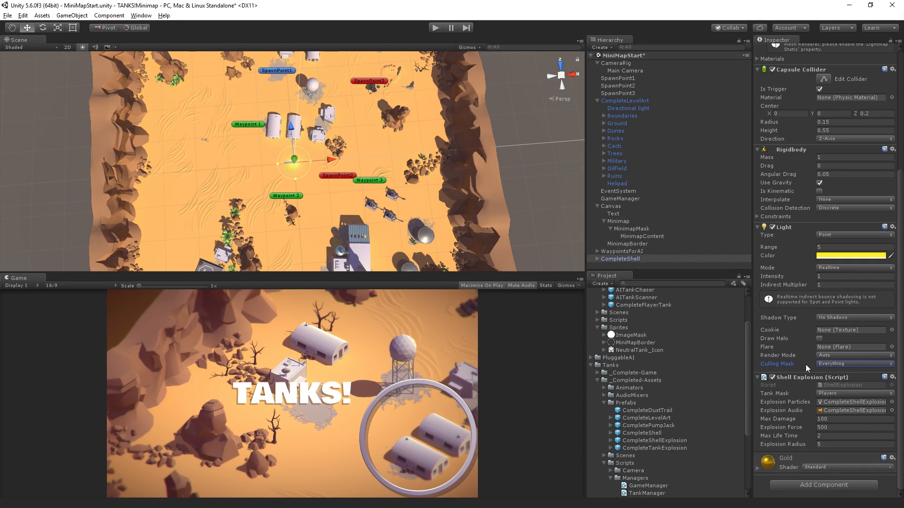
{"action": "left_click", "coordinate": [853, 364]}
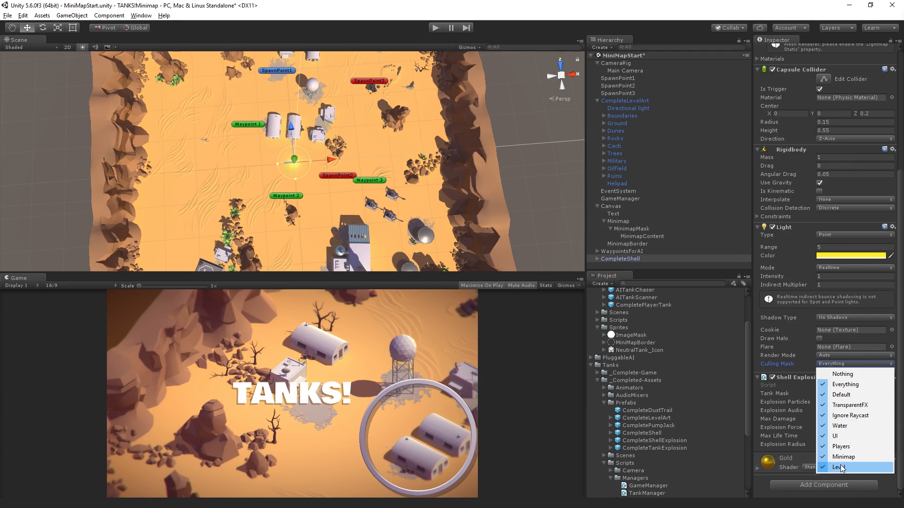
{"action": "left_click", "coordinate": [842, 467]}
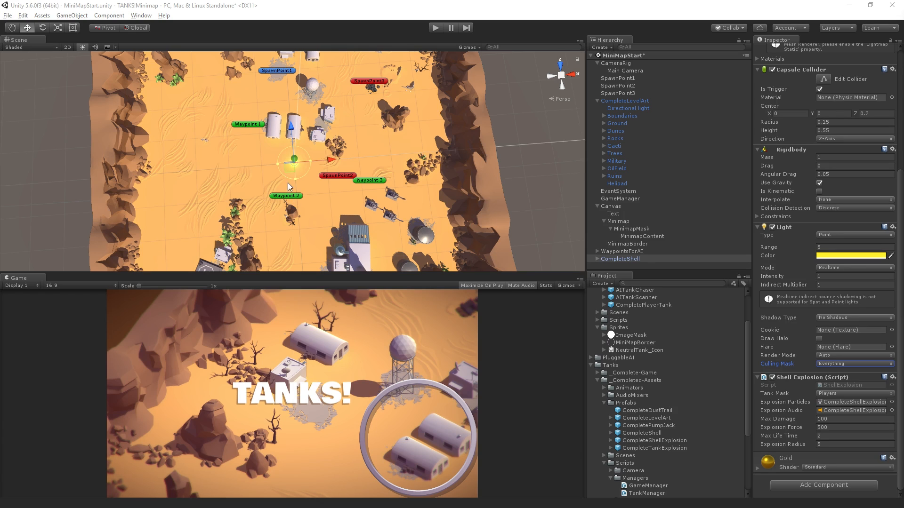
{"action": "mouse_move", "coordinate": [344, 175]}
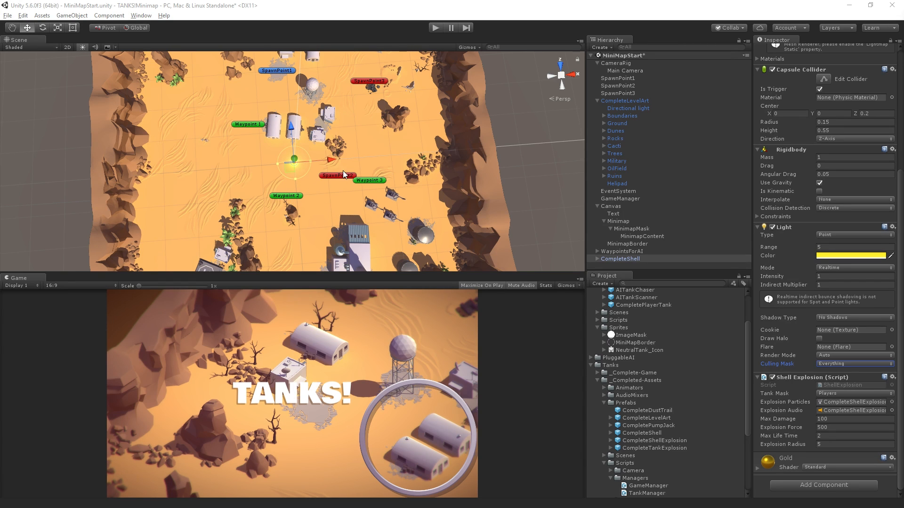
{"action": "mouse_move", "coordinate": [369, 192]}
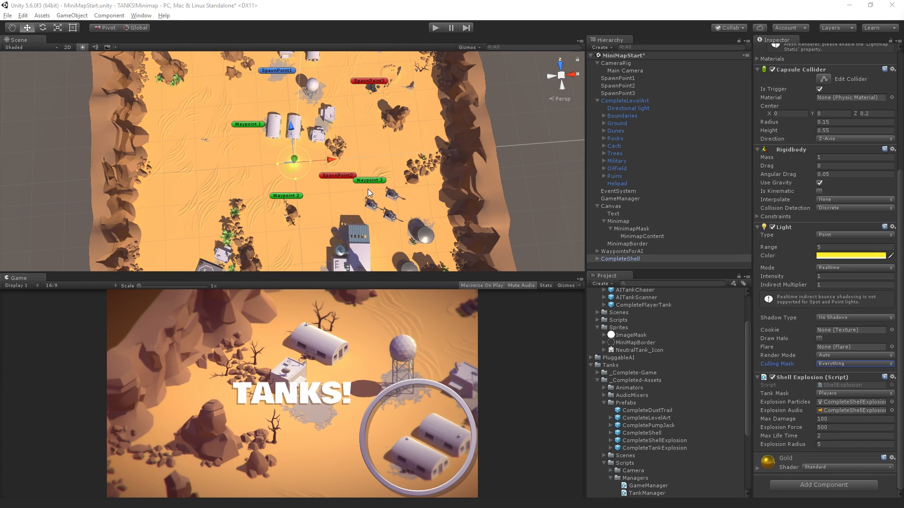
{"action": "mouse_move", "coordinate": [619, 188]}
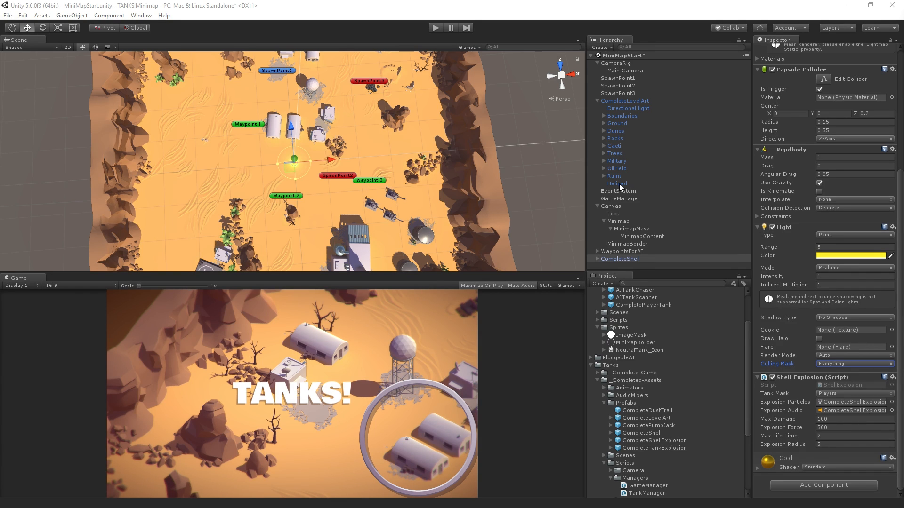
{"action": "mouse_move", "coordinate": [615, 197]}
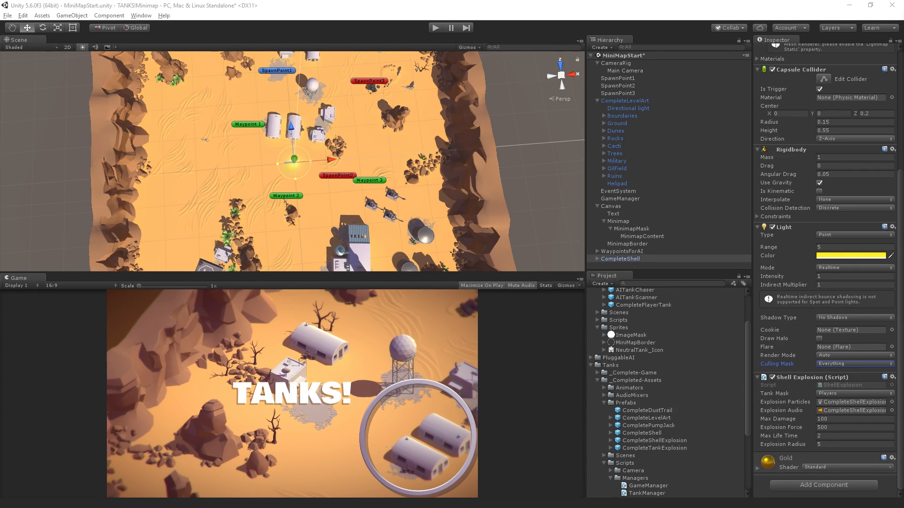
{"action": "mouse_move", "coordinate": [436, 378]}
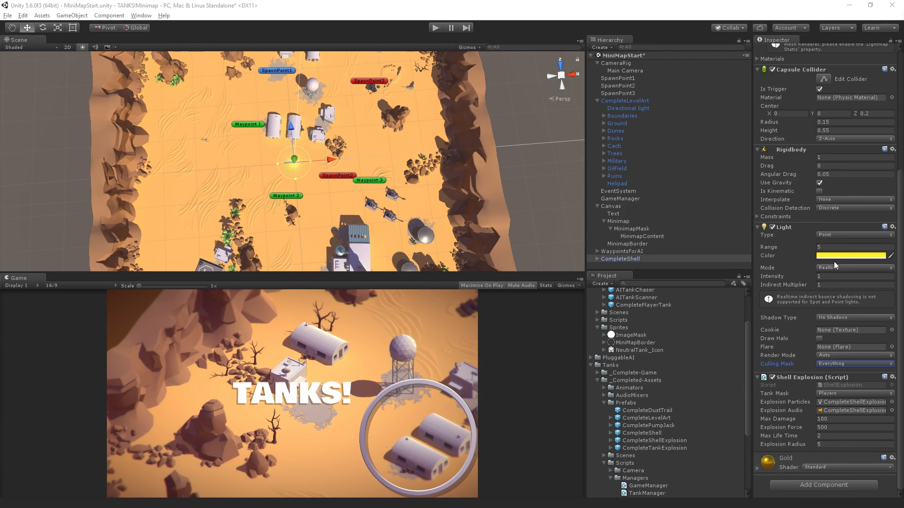
- Set the shell light colour to dark brown 6B4B21 via the colour picker and its presets options
{"action": "left_click", "coordinate": [854, 255]}
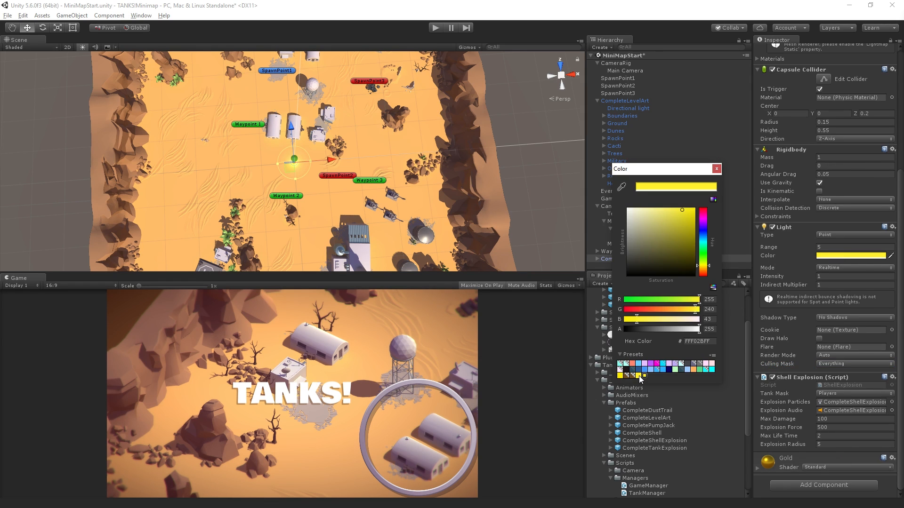
{"action": "mouse_move", "coordinate": [711, 358]}
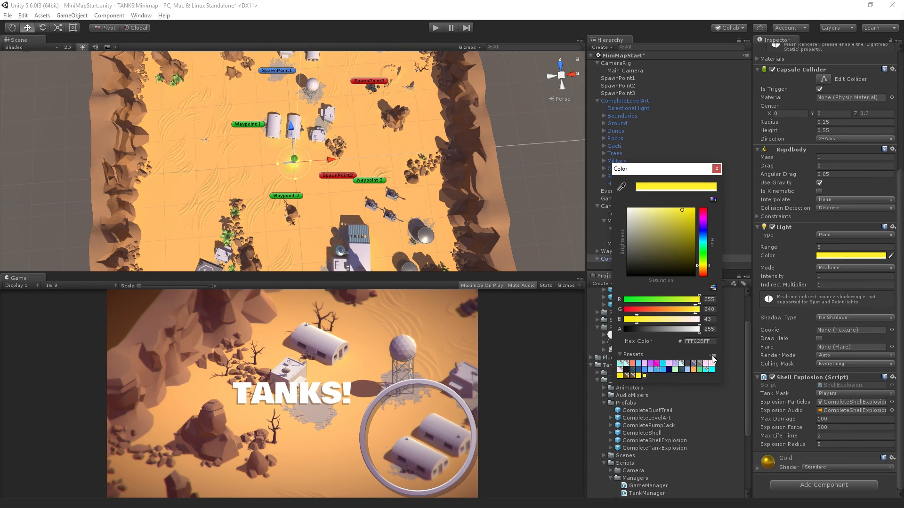
{"action": "left_click", "coordinate": [713, 354]}
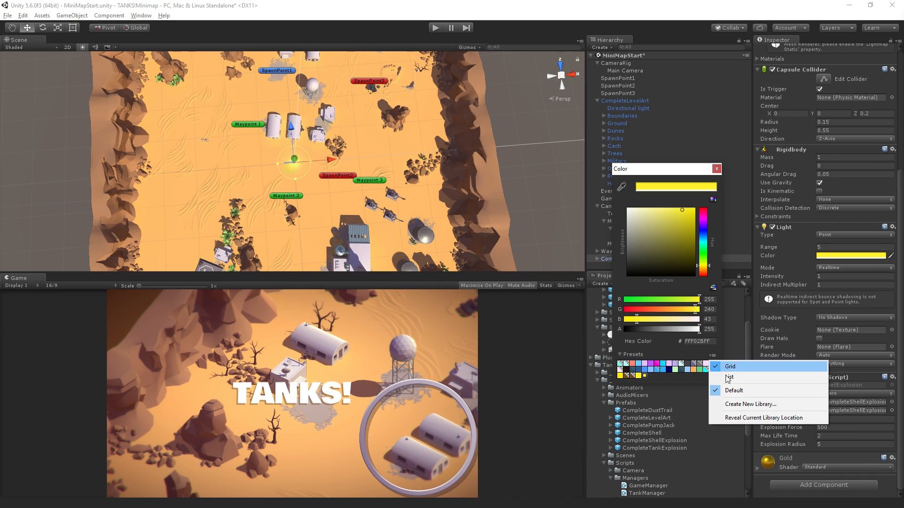
{"action": "mouse_move", "coordinate": [741, 408]}
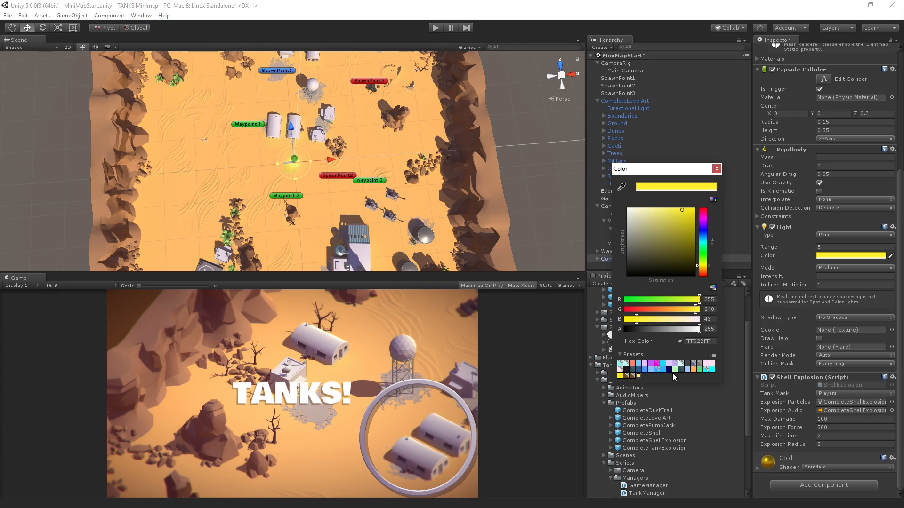
{"action": "mouse_move", "coordinate": [693, 396]}
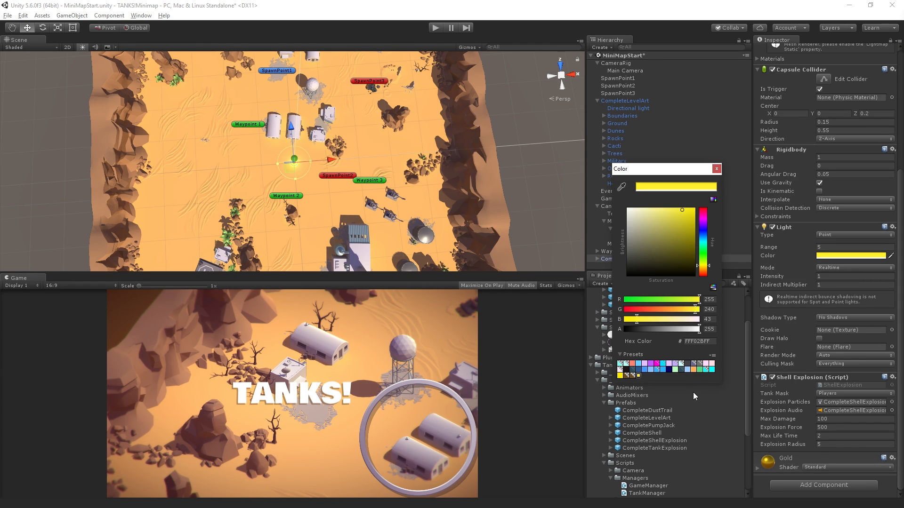
{"action": "mouse_move", "coordinate": [692, 383]}
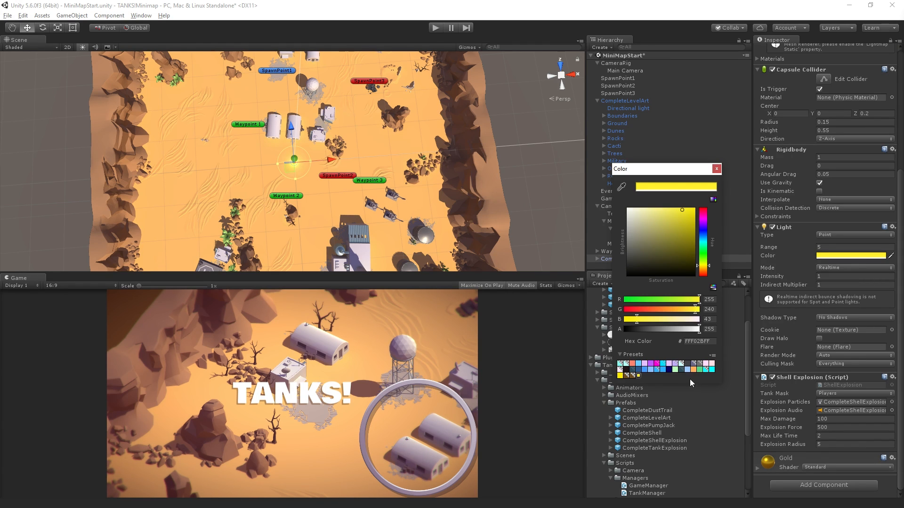
{"action": "mouse_move", "coordinate": [630, 389]}
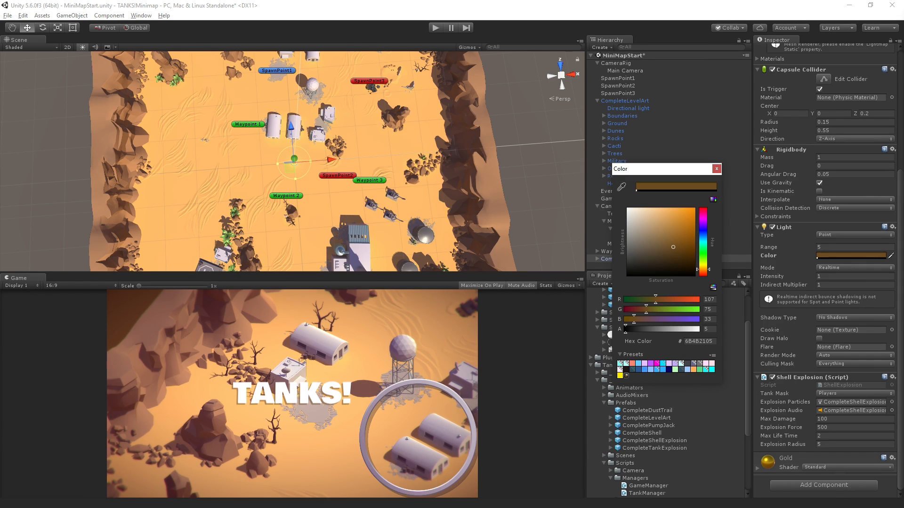
{"action": "left_click", "coordinate": [716, 169]}
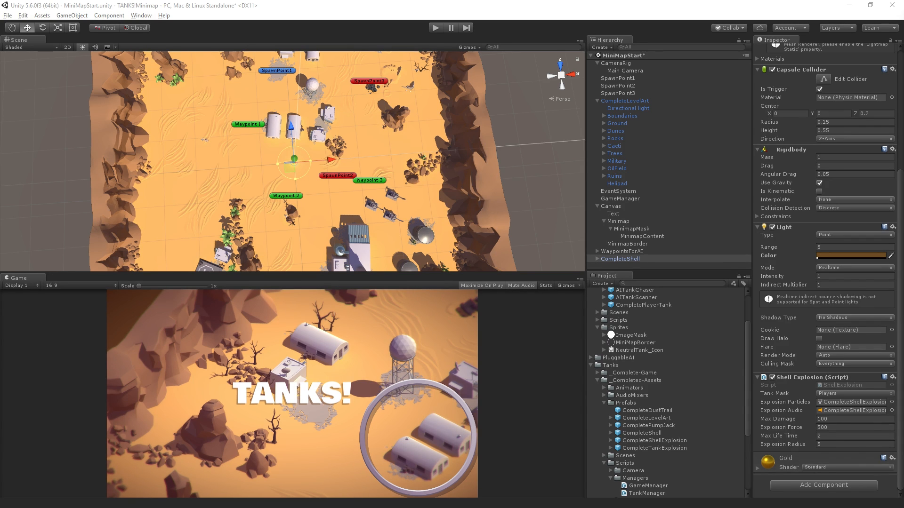
- Create a new UI Image under the Canvas
{"action": "left_click", "coordinate": [616, 161]}
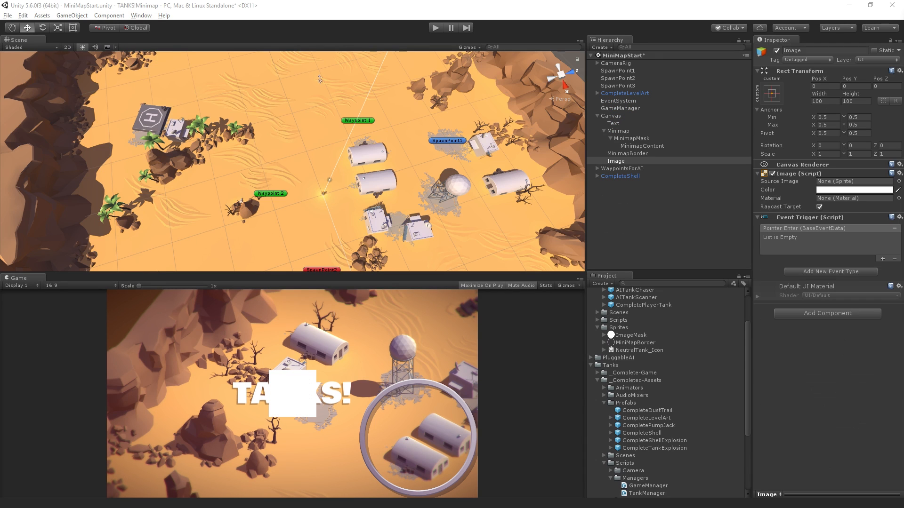